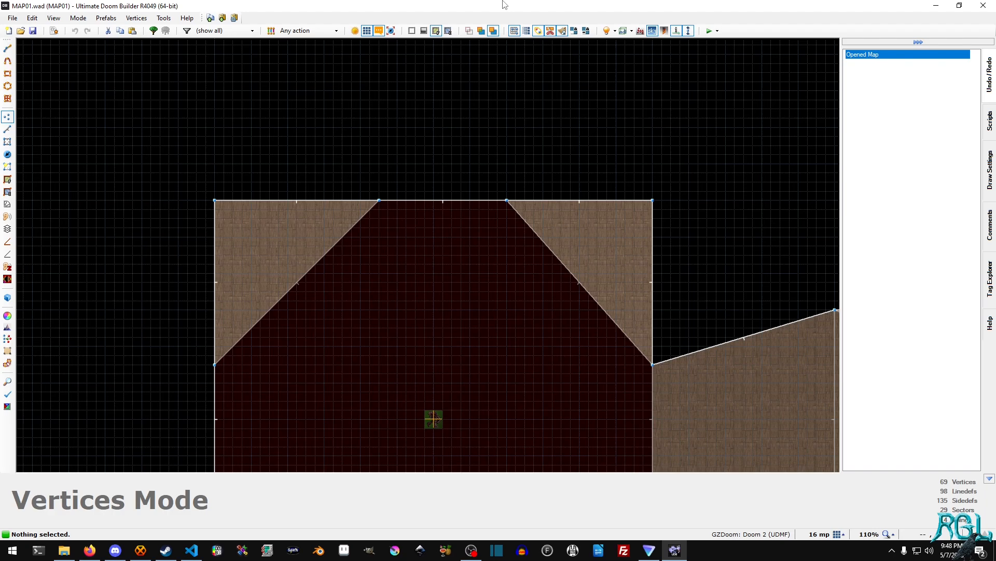
Zoom in on the north wall to frame where the small doorway sector goes.
{"action": "scroll", "scroll_direction": "up", "scroll_amount": 3}
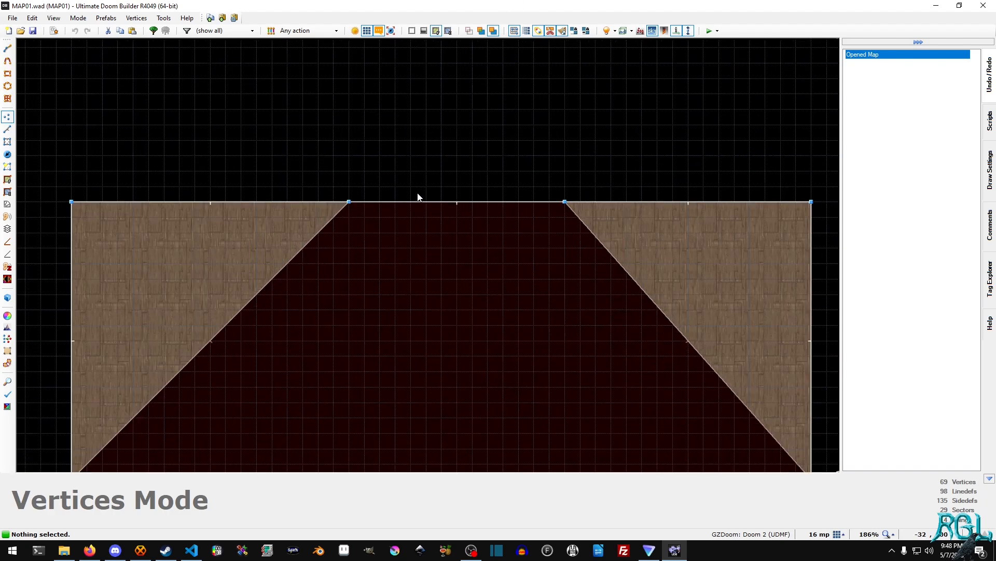
{"action": "scroll", "scroll_direction": "down", "scroll_amount": 3}
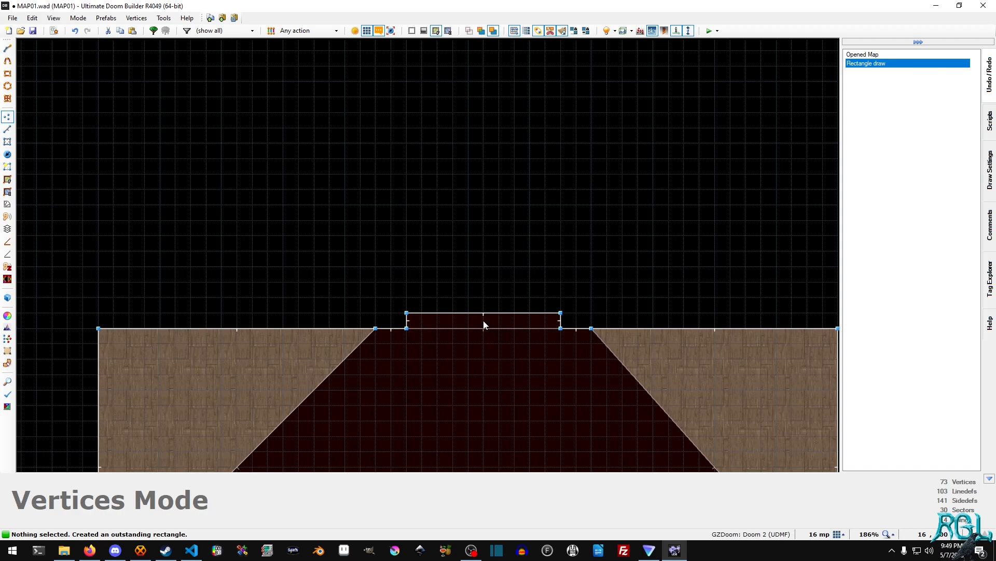
Switch to Draw Rectangle mode to sketch the large room beyond the doorway.
{"action": "left_click", "coordinate": [8, 72]}
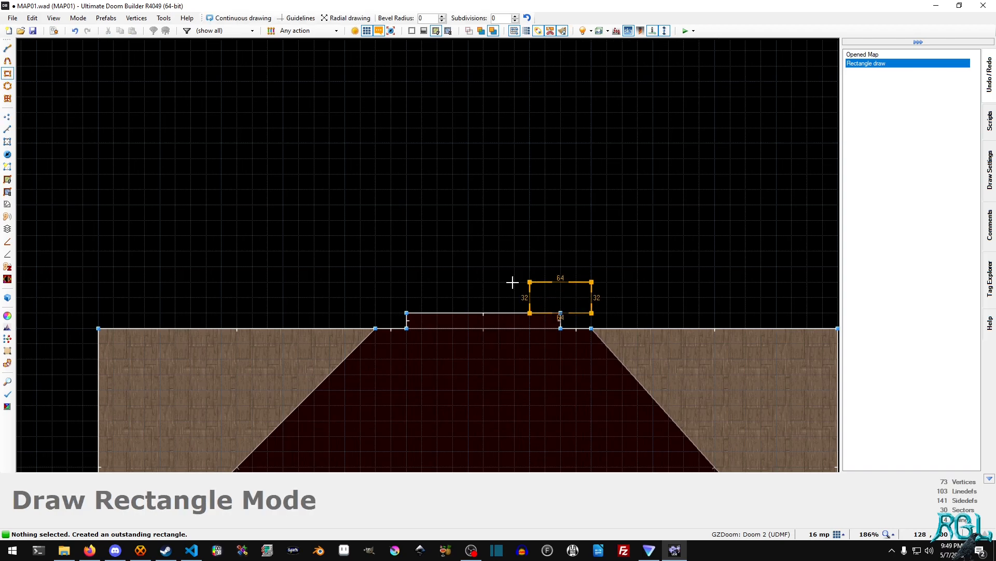
{"action": "mouse_move", "coordinate": [375, 81]}
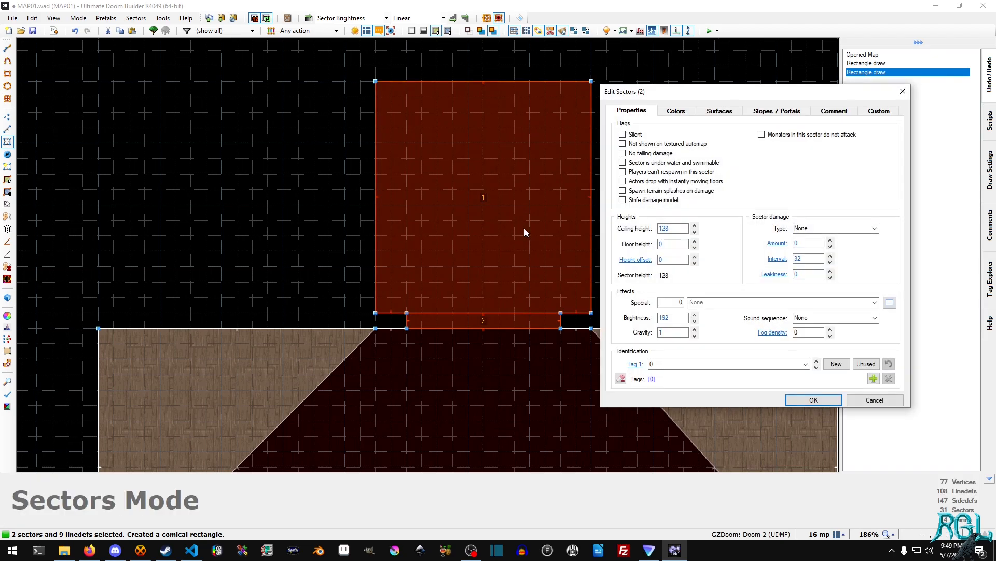
Review the two new sectors' colour and general settings and accept them.
{"action": "left_click", "coordinate": [676, 111]}
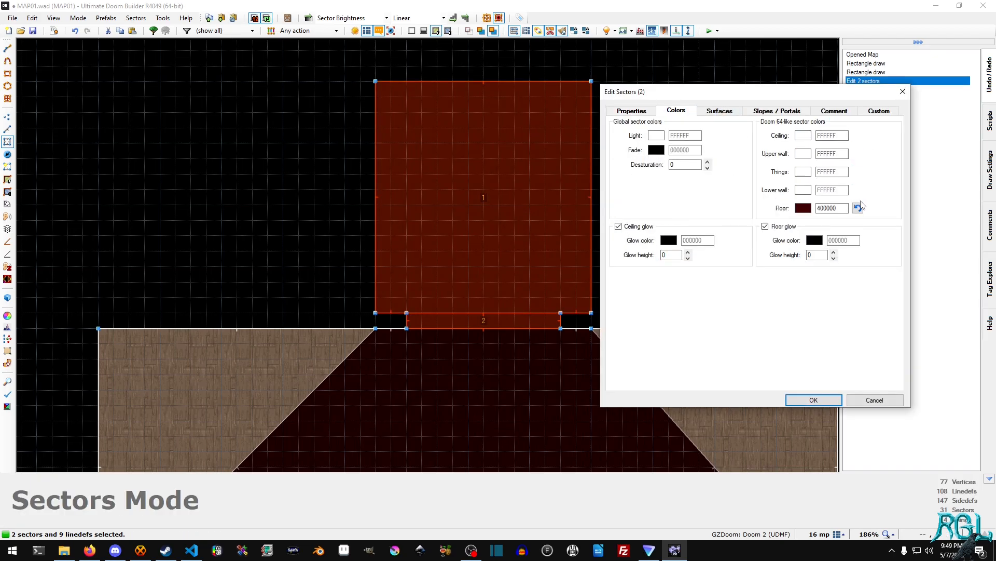
{"action": "left_click", "coordinate": [631, 111]}
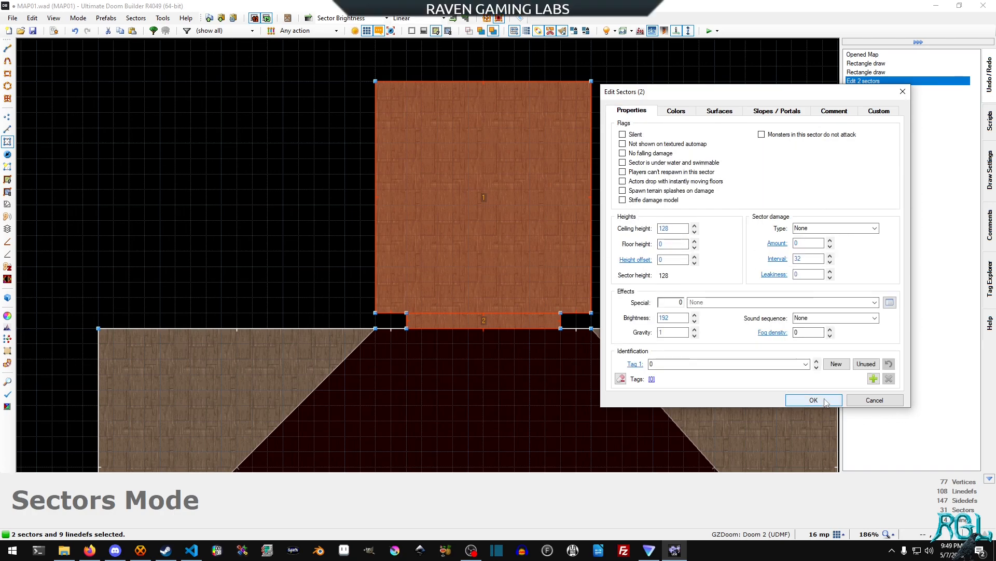
{"action": "left_click", "coordinate": [814, 400]}
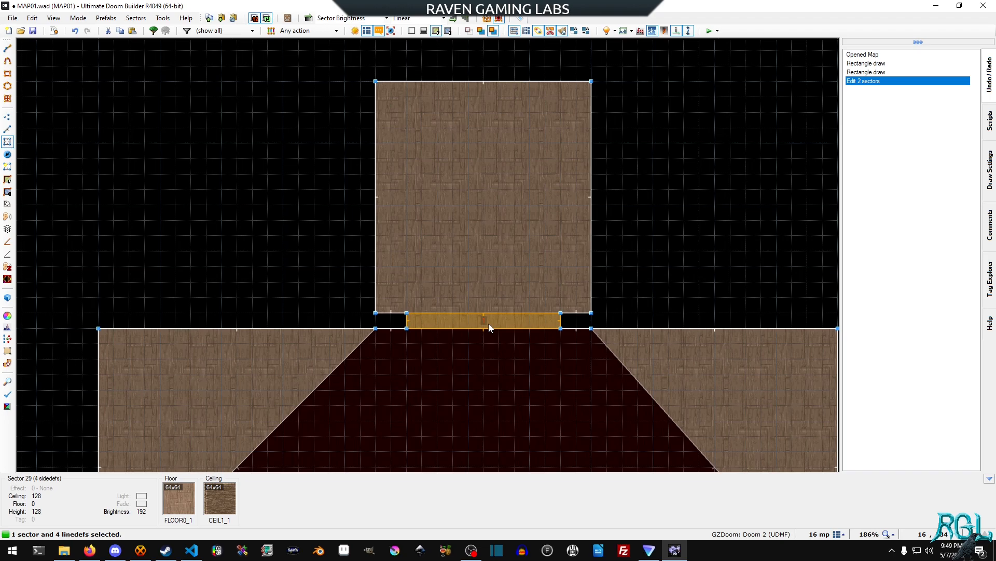
Give the small doorway sector the new unused tag 4 and confirm.
{"action": "double_click", "coordinate": [482, 321]}
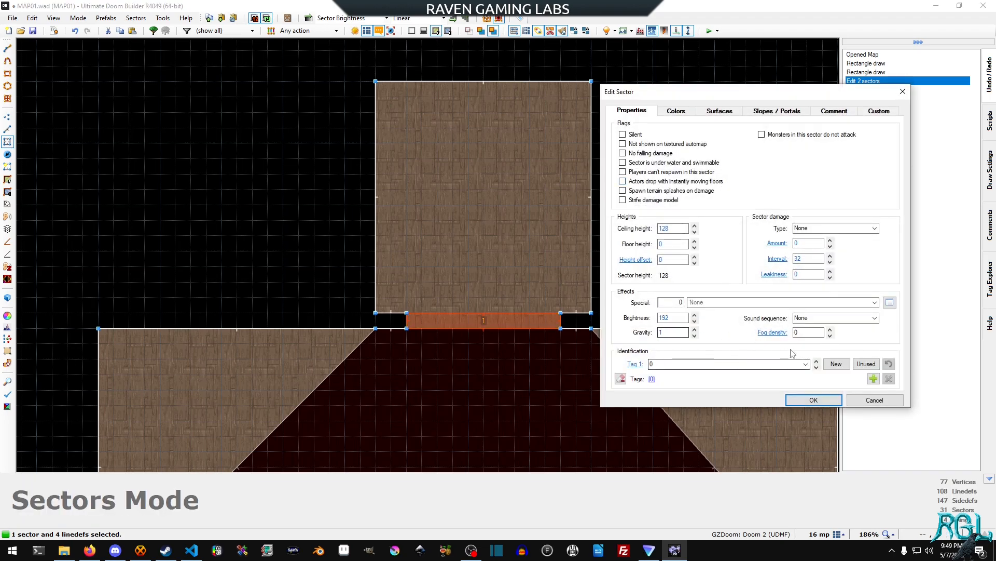
{"action": "left_click", "coordinate": [837, 364]}
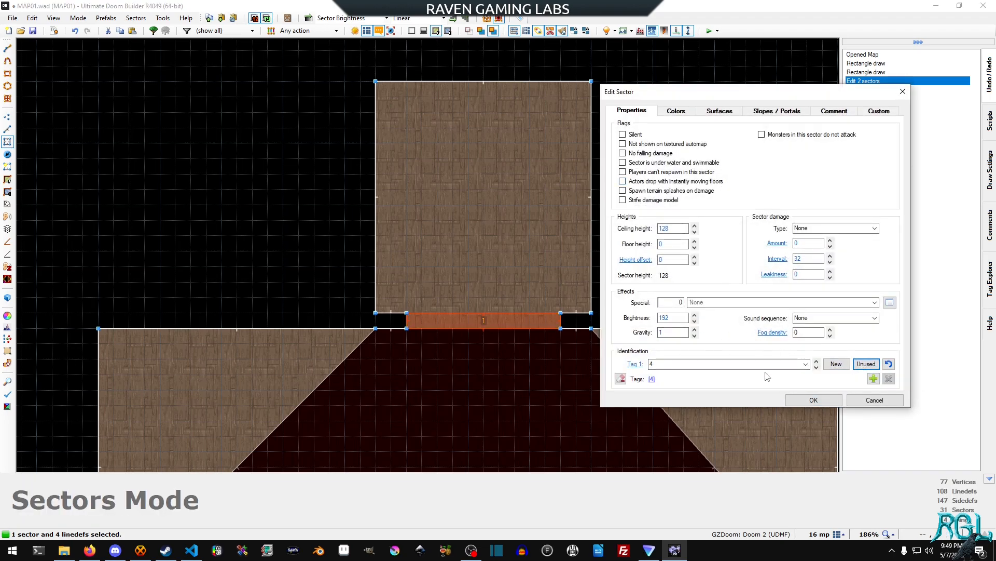
{"action": "left_click", "coordinate": [817, 367]}
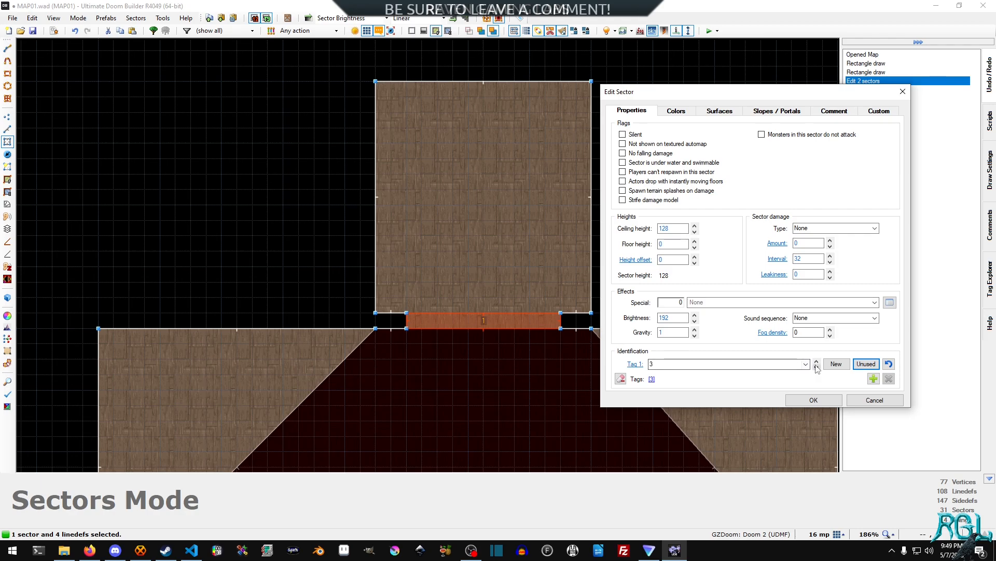
{"action": "left_click", "coordinate": [814, 399]}
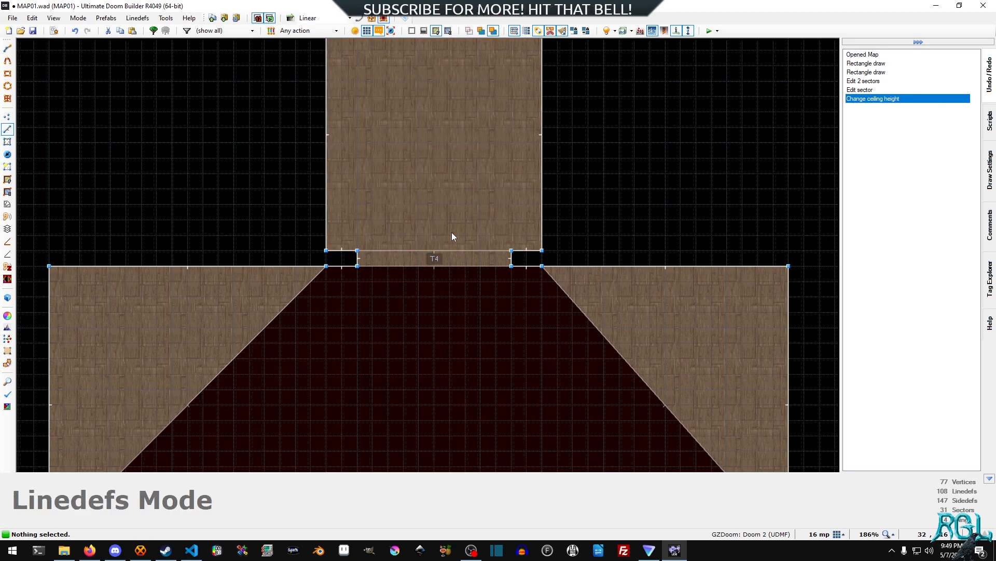
Mark the doorway's two side linedefs as Lower unpegged.
{"action": "left_click", "coordinate": [359, 263]}
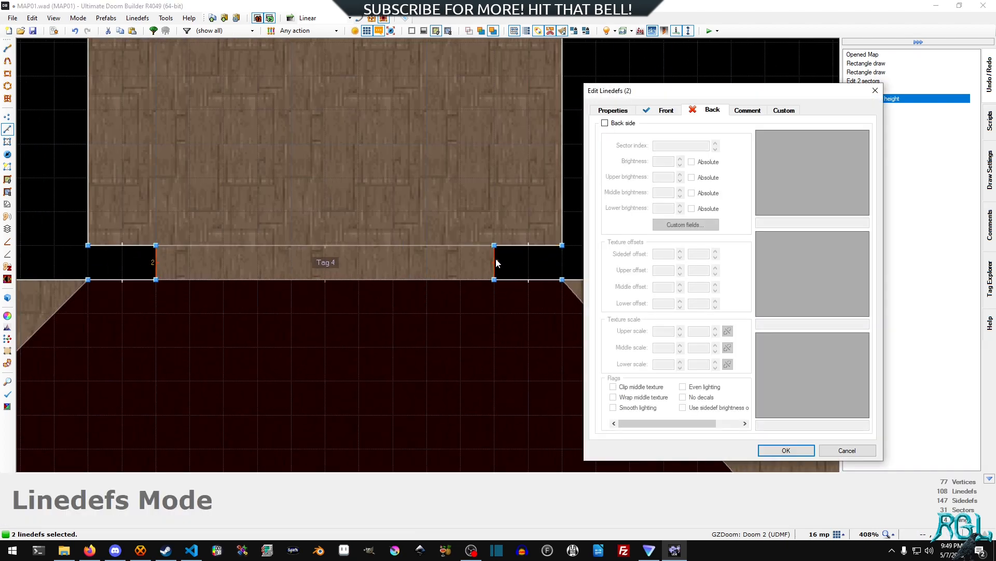
{"action": "left_click", "coordinate": [613, 110]}
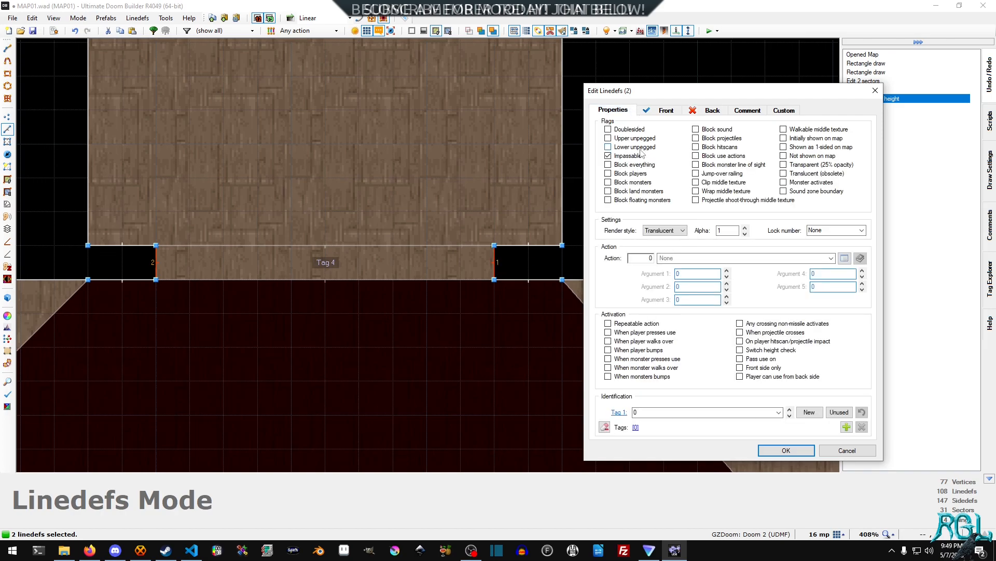
{"action": "left_click", "coordinate": [608, 146]}
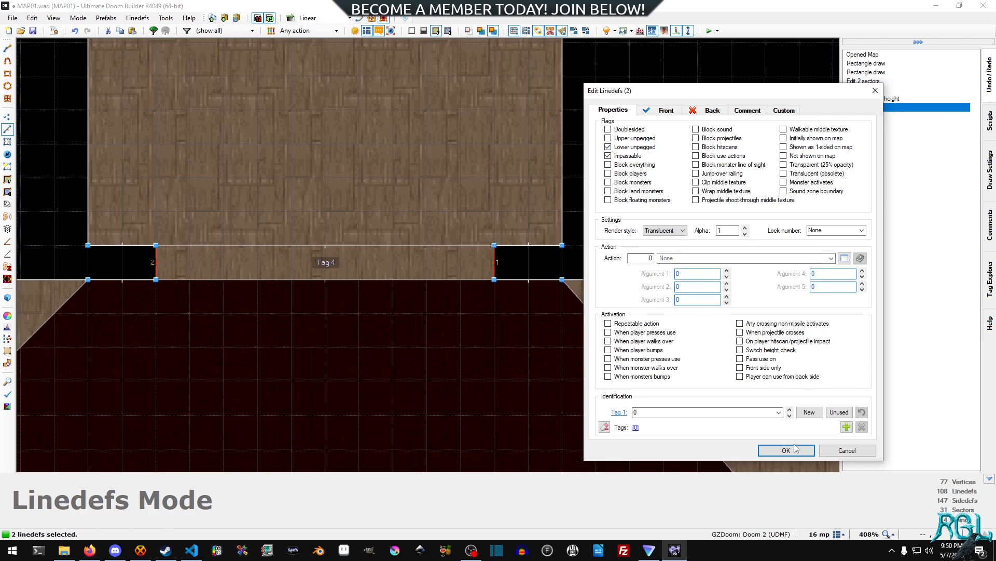
{"action": "left_click", "coordinate": [786, 449]}
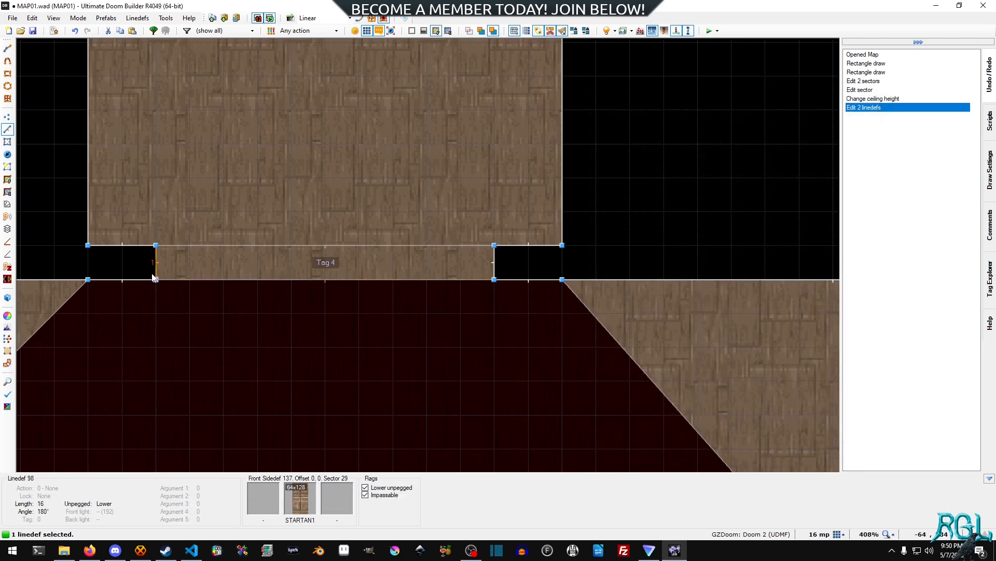
Select both door linedefs and bring up their shared front-side texture settings.
{"action": "left_click", "coordinate": [325, 245]}
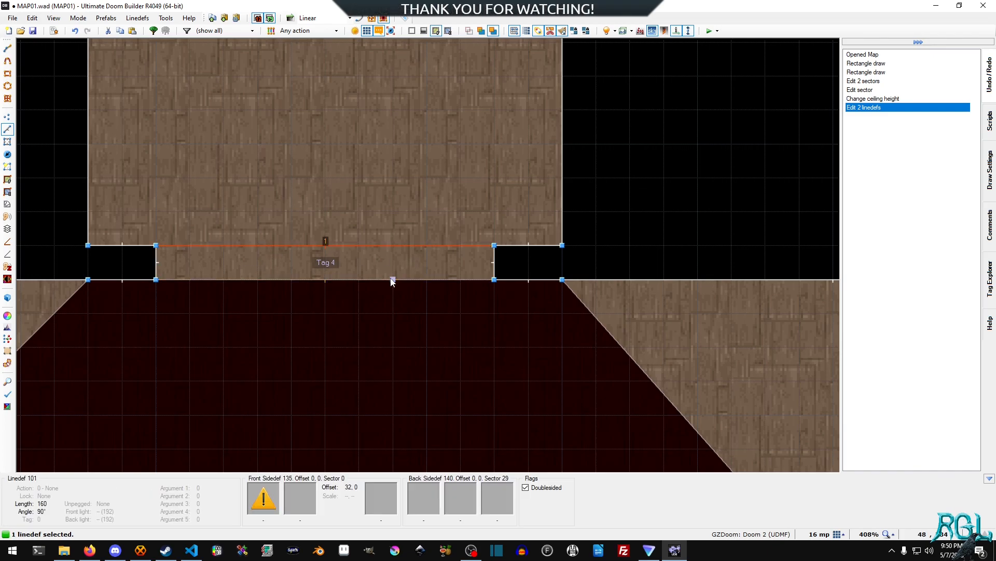
{"action": "left_click", "coordinate": [324, 278]}
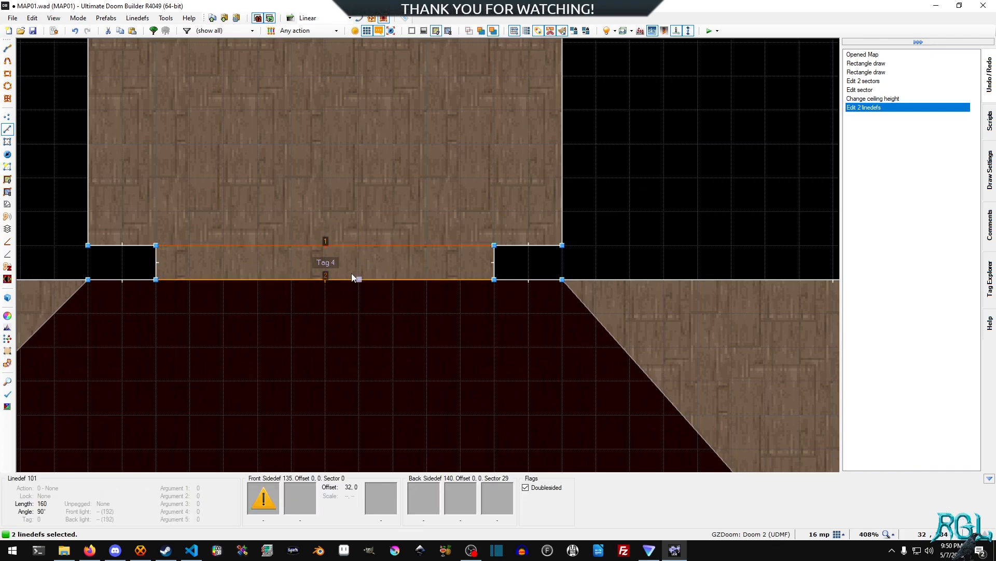
{"action": "double_click", "coordinate": [336, 279]}
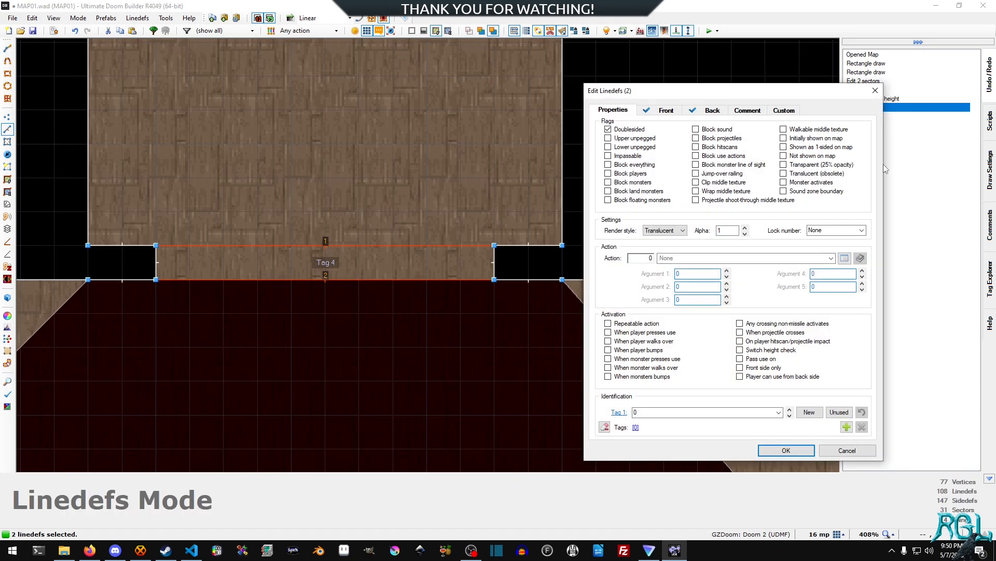
{"action": "left_click", "coordinate": [666, 110]}
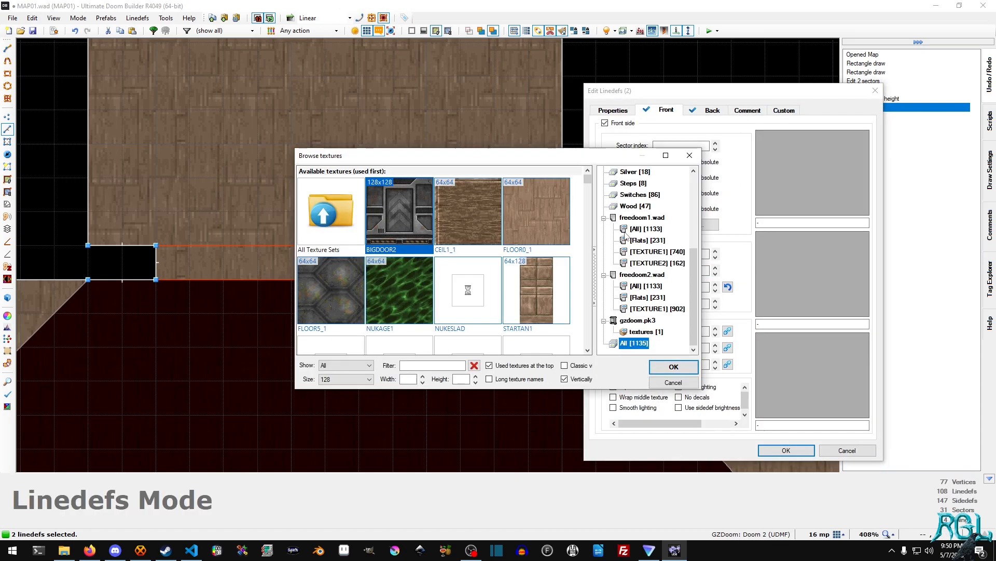
Assign BIGDOOR2 as the front upper texture and adjust the back side textures.
{"action": "left_click", "coordinate": [673, 366]}
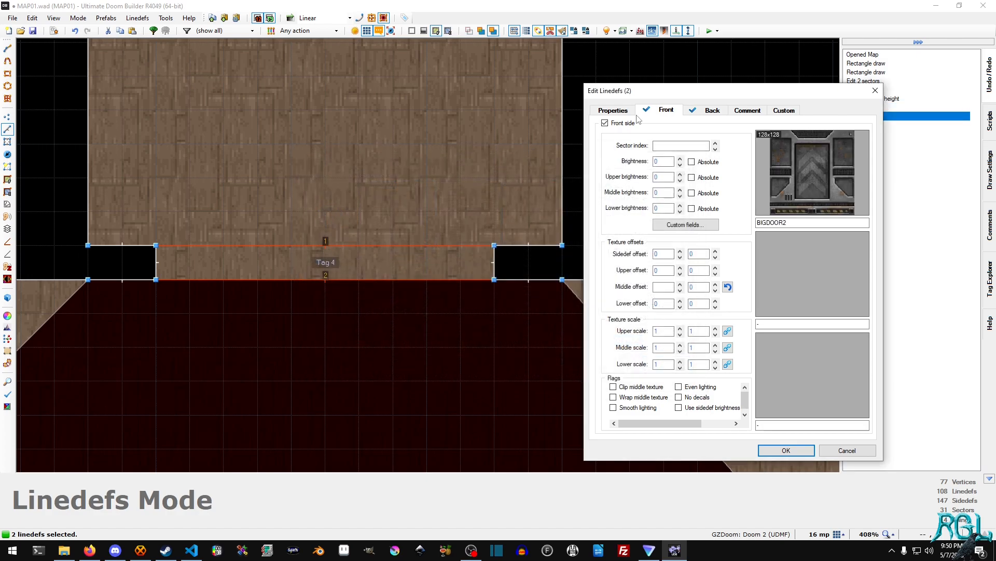
{"action": "left_click", "coordinate": [712, 110]}
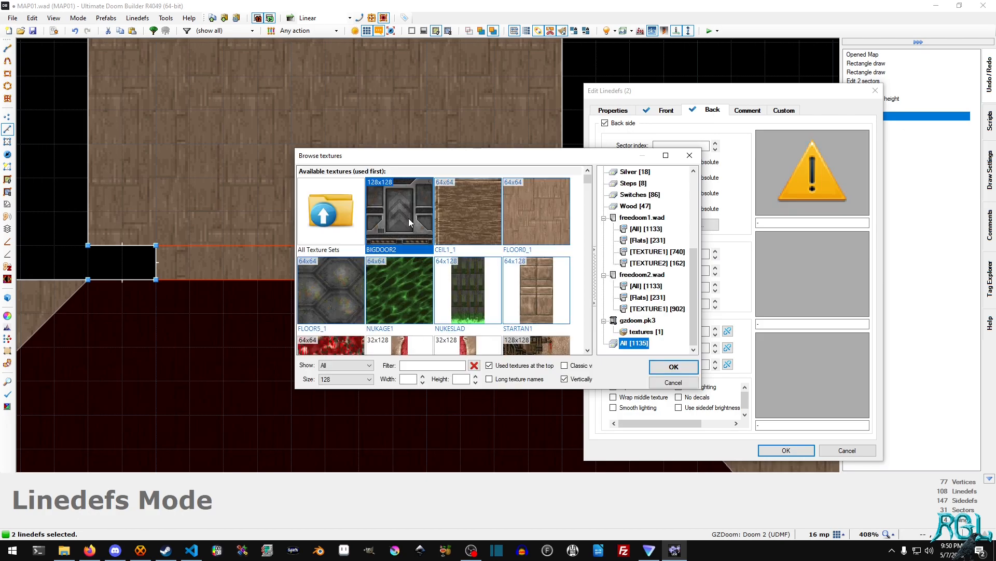
{"action": "left_click", "coordinate": [673, 382]}
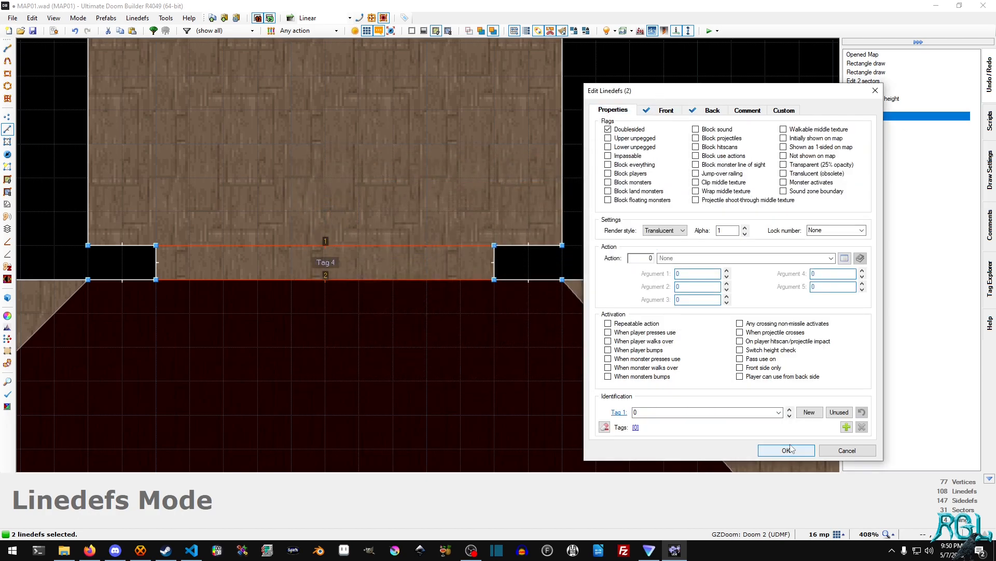
{"action": "left_click", "coordinate": [666, 110]}
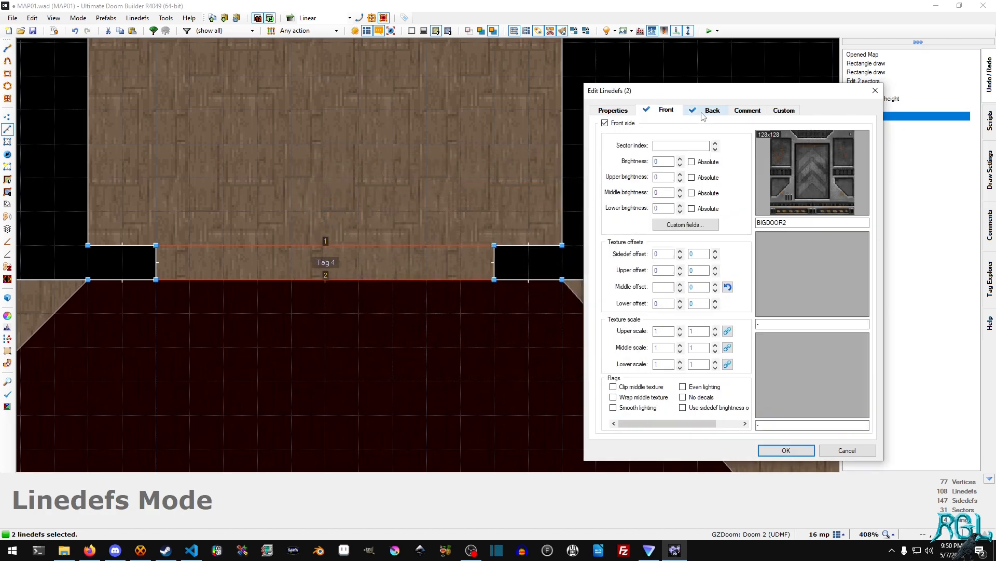
Set both door lines to action 202 Door Generic acting on sector tag 4.
{"action": "left_click", "coordinate": [613, 110]}
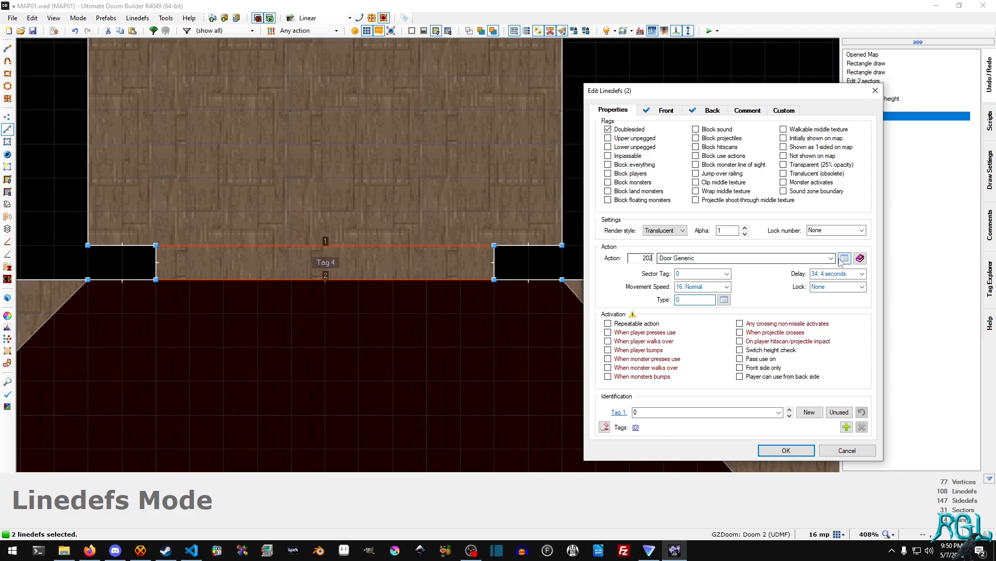
{"action": "left_click", "coordinate": [830, 257]}
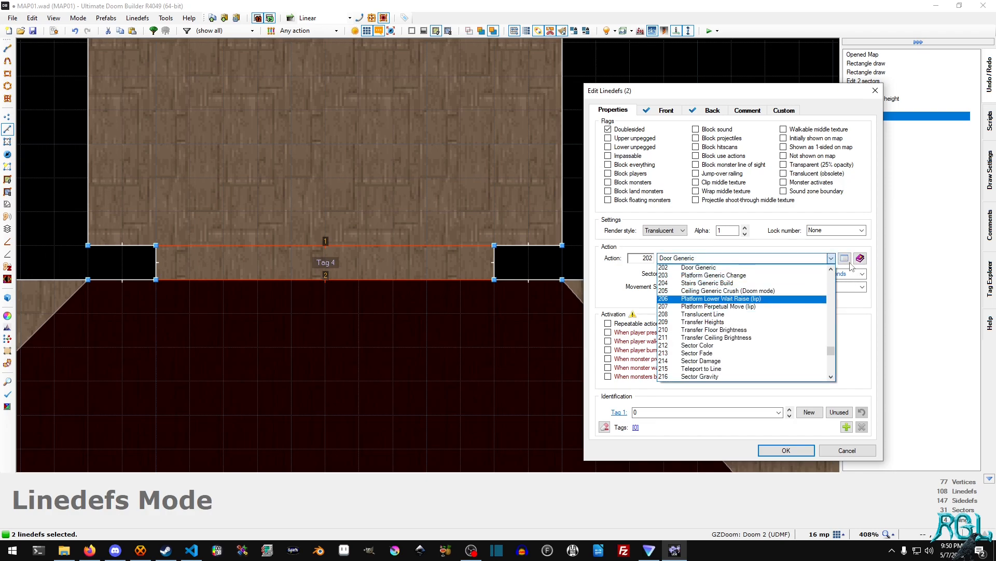
{"action": "left_click", "coordinate": [845, 257]}
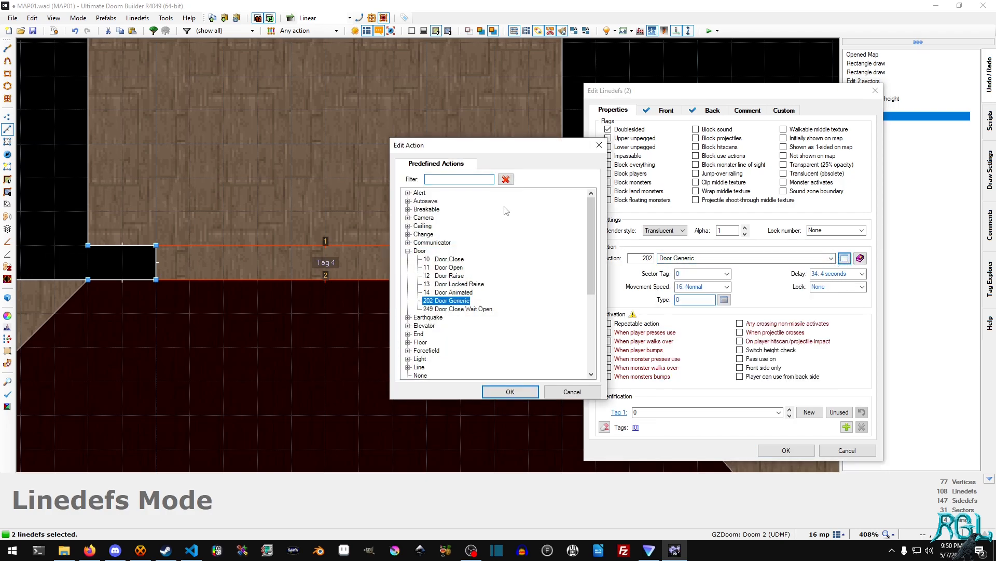
{"action": "left_click", "coordinate": [509, 391]}
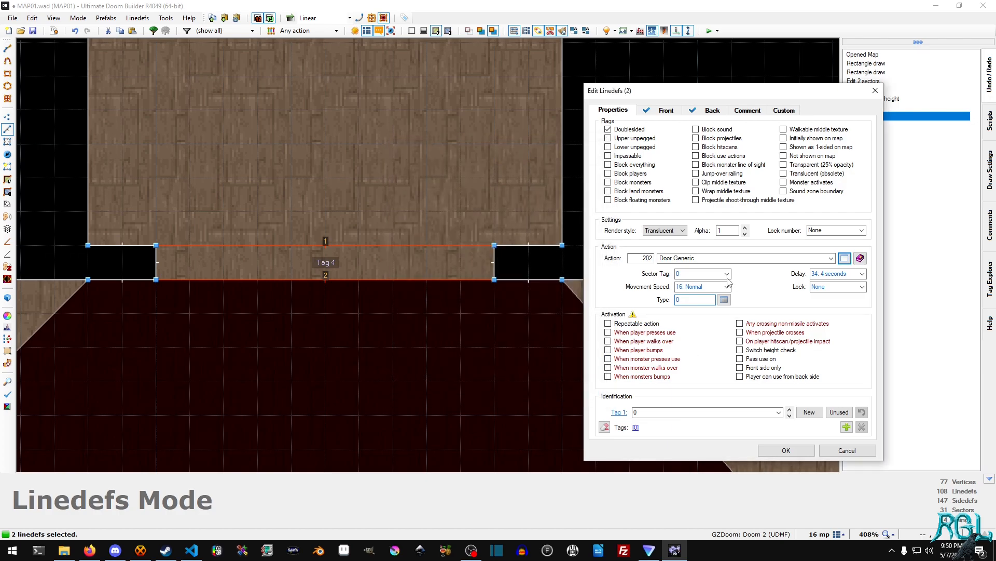
{"action": "left_click", "coordinate": [725, 273]}
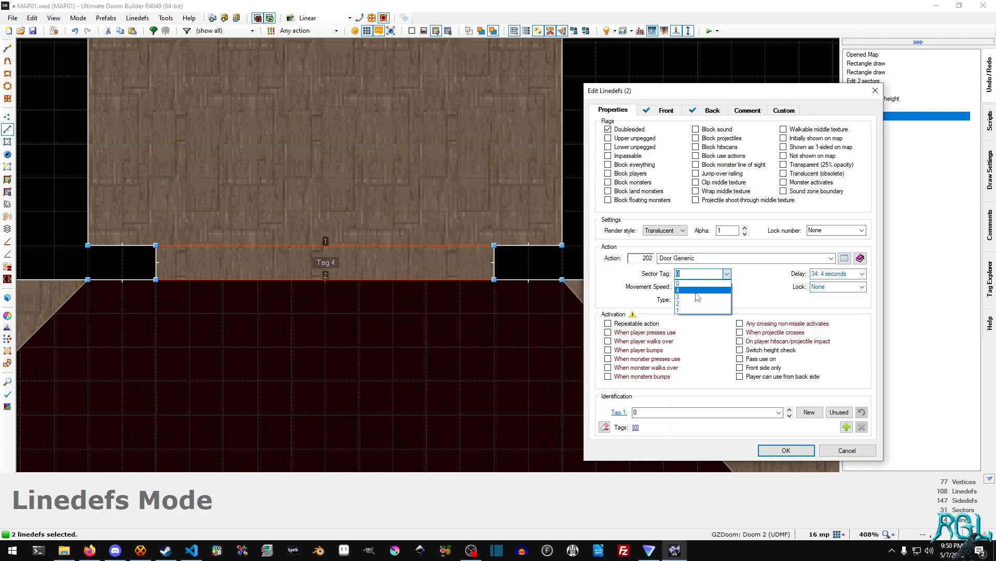
{"action": "left_click", "coordinate": [861, 286]}
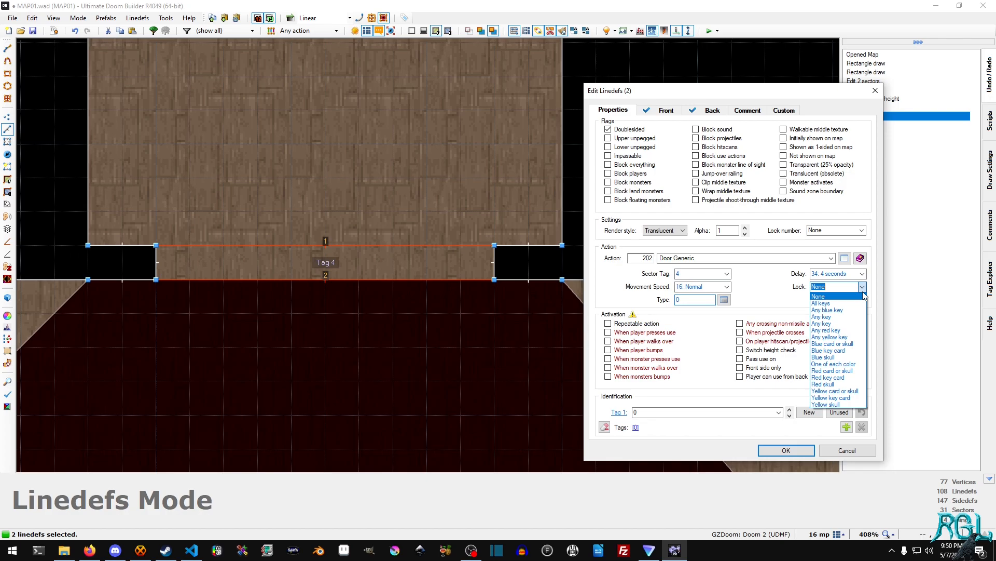
{"action": "mouse_move", "coordinate": [828, 350]}
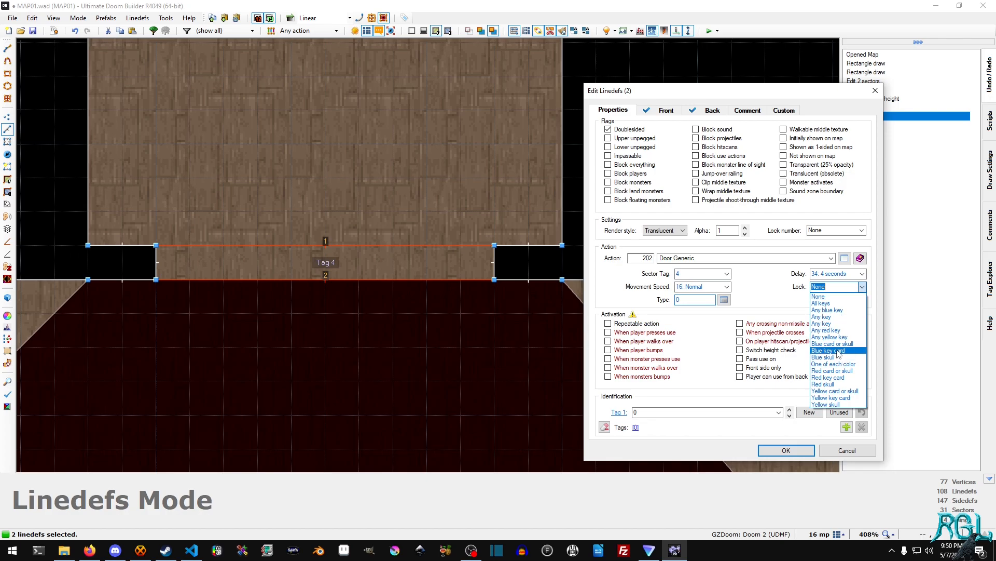
Lock the door to the blue key card, make it repeatable on player use, and apply.
{"action": "left_click", "coordinate": [829, 350]}
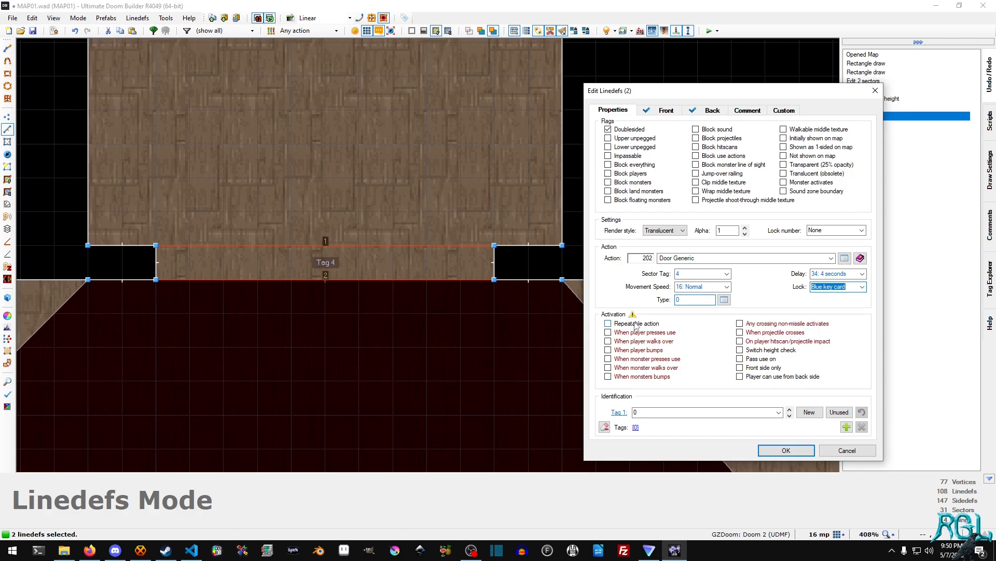
{"action": "left_click", "coordinate": [608, 324]}
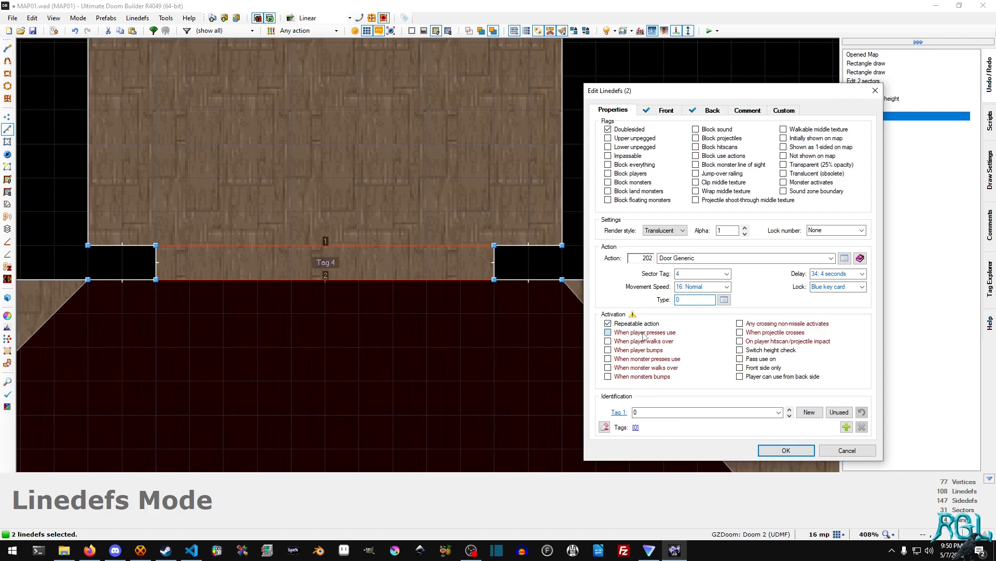
{"action": "left_click", "coordinate": [609, 332]}
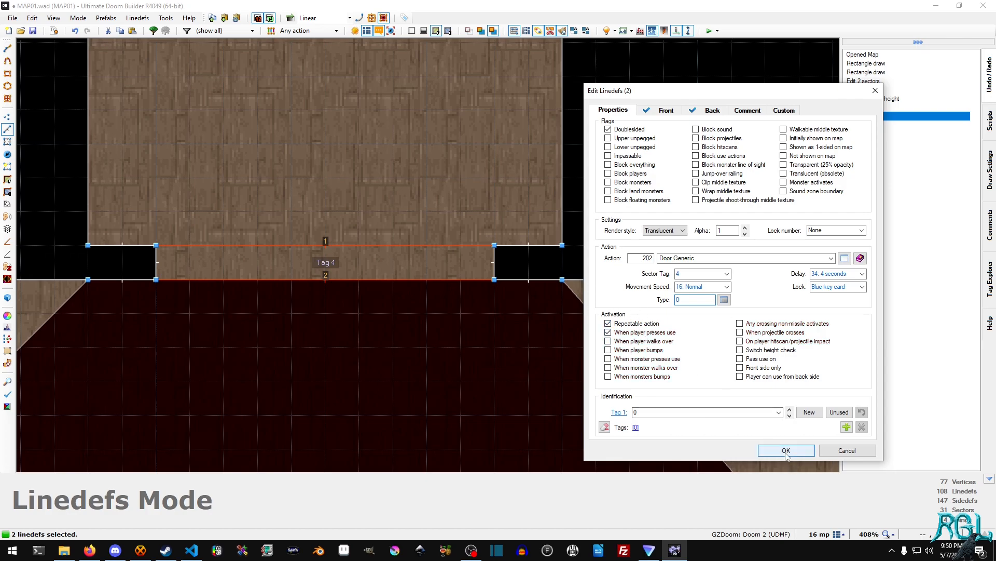
{"action": "left_click", "coordinate": [786, 449]}
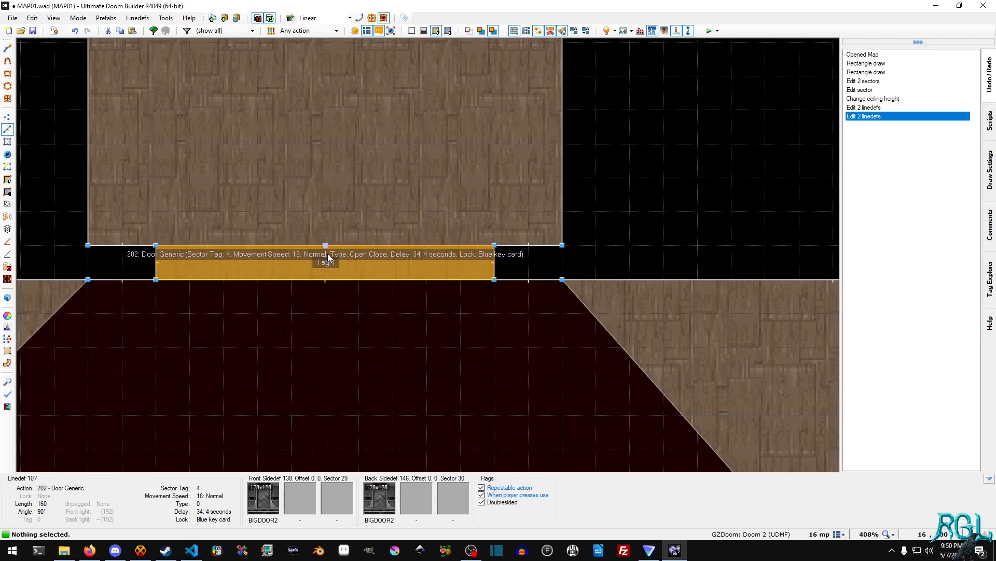
Allow one door line to be activated from its back side as well.
{"action": "double_click", "coordinate": [325, 262]}
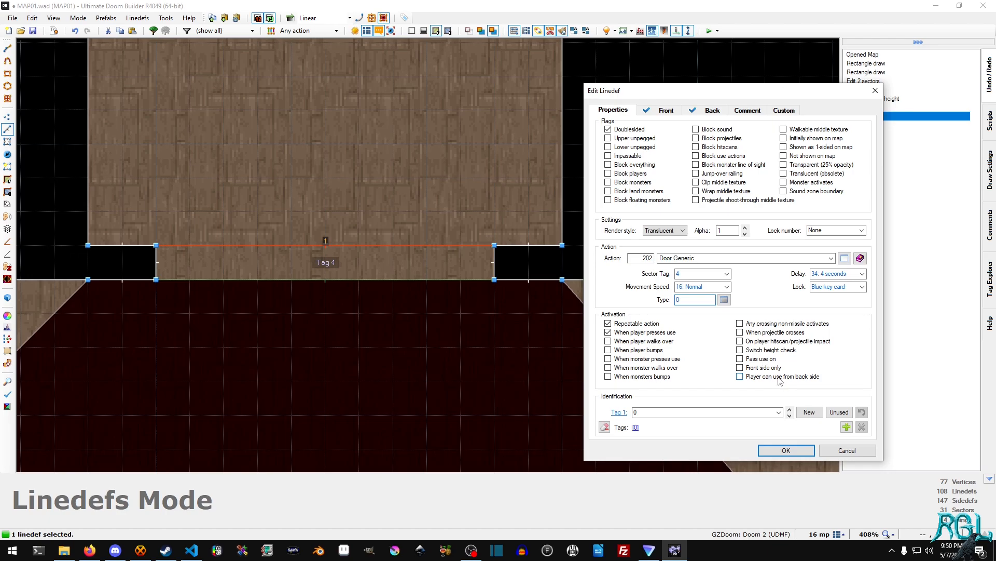
{"action": "left_click", "coordinate": [740, 376]}
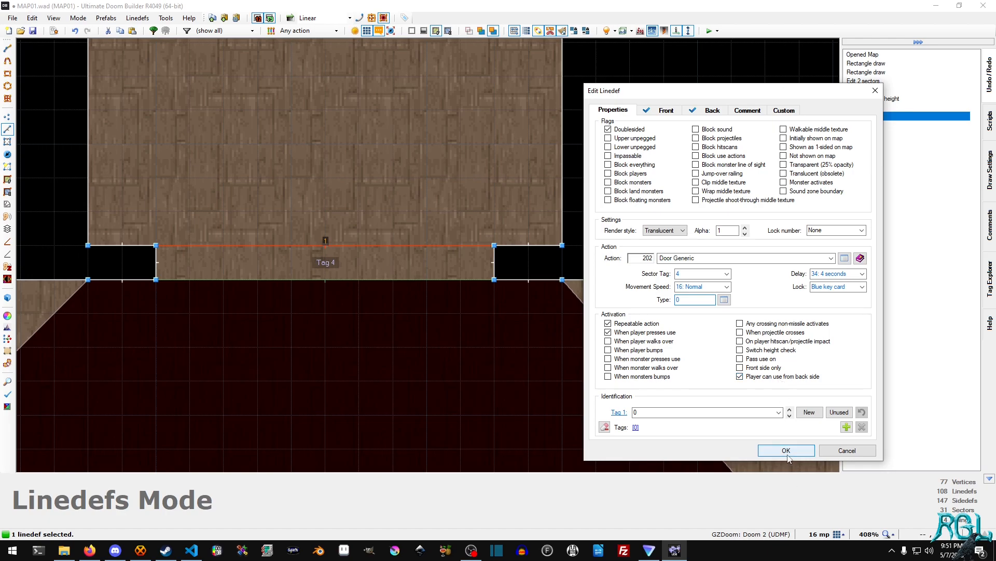
{"action": "left_click", "coordinate": [786, 450]}
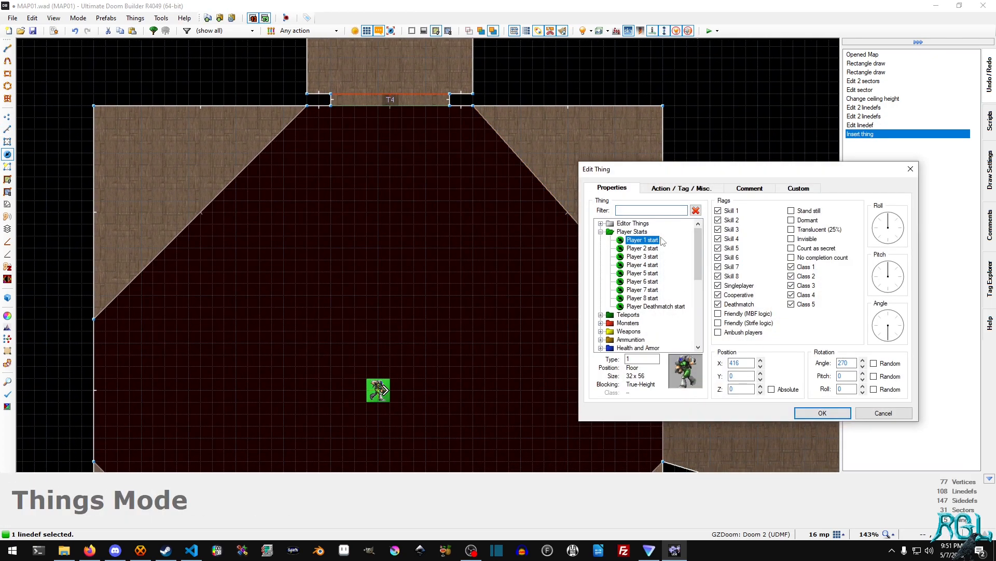
{"action": "mouse_move", "coordinate": [651, 247]}
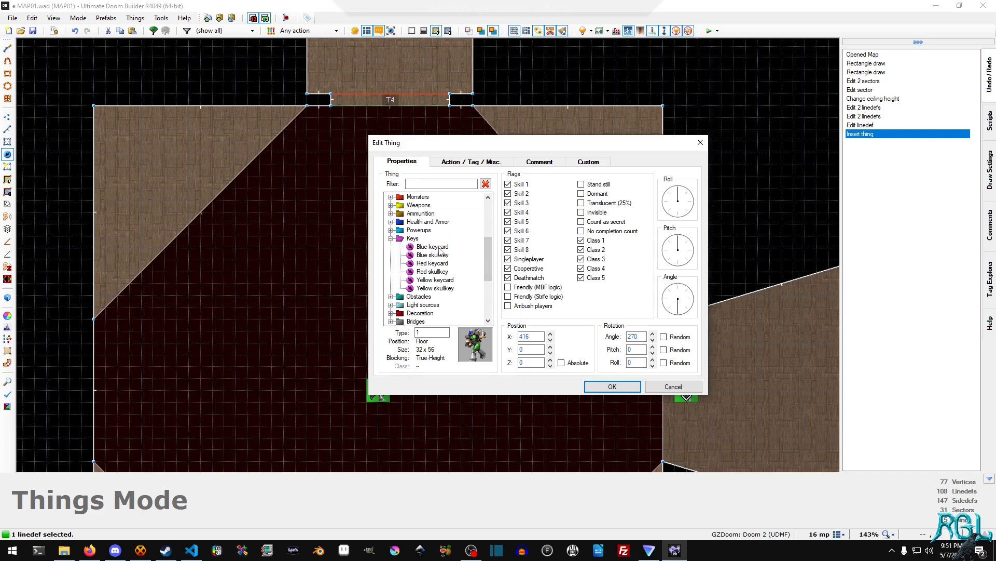
Confirm the Blue keycard thing so it sits to the right of the player start.
{"action": "left_click", "coordinate": [612, 387]}
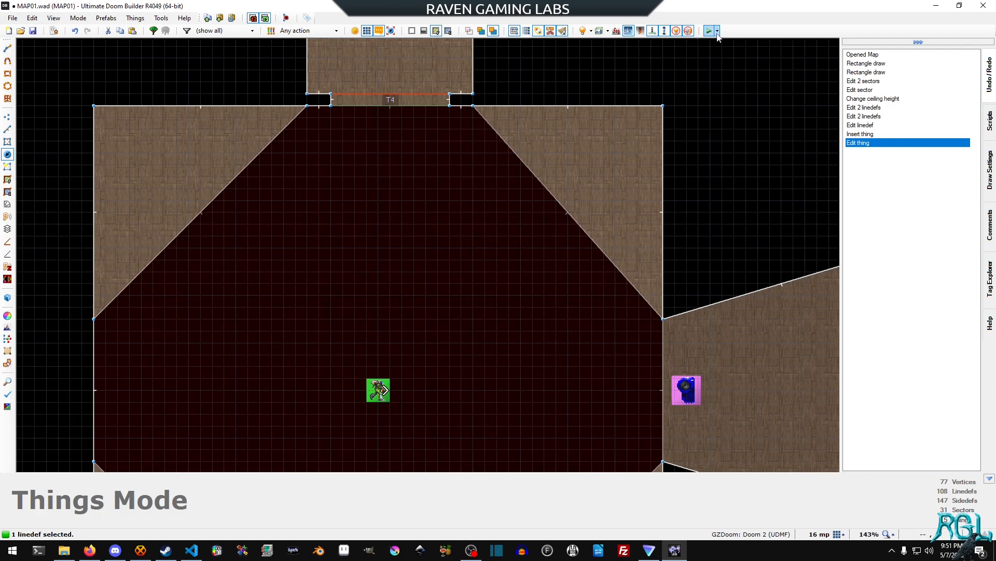
Launch the map in GZDoom and walk forward up against the closed BIGDOOR2 door.
{"action": "left_click", "coordinate": [708, 30]}
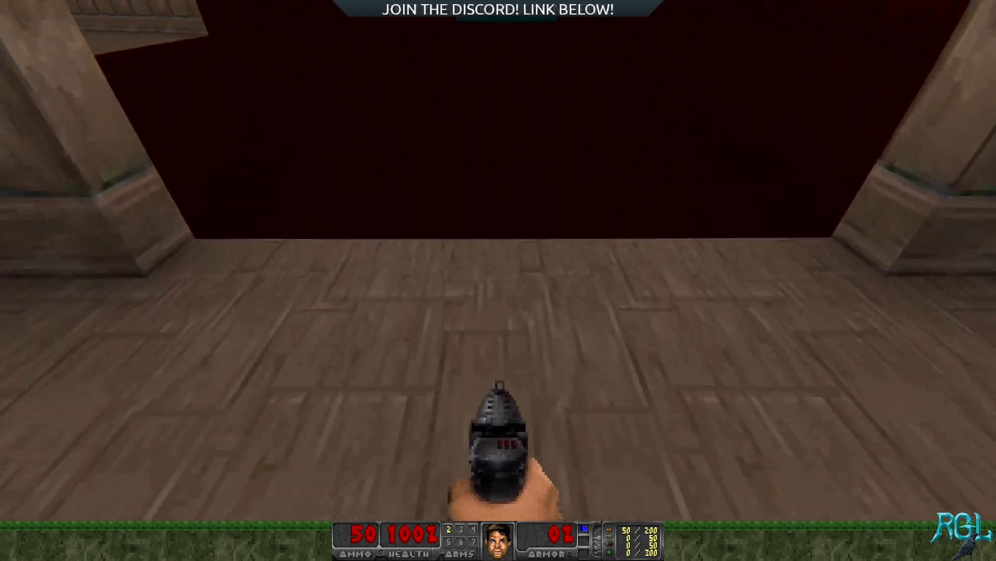
{"action": "key", "text": "w"}
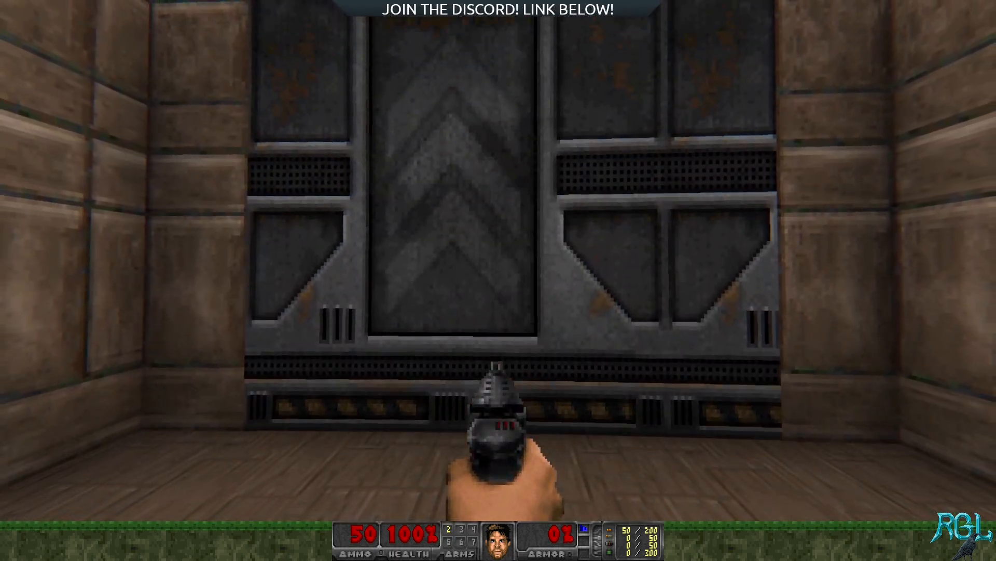
{"action": "key", "text": "w"}
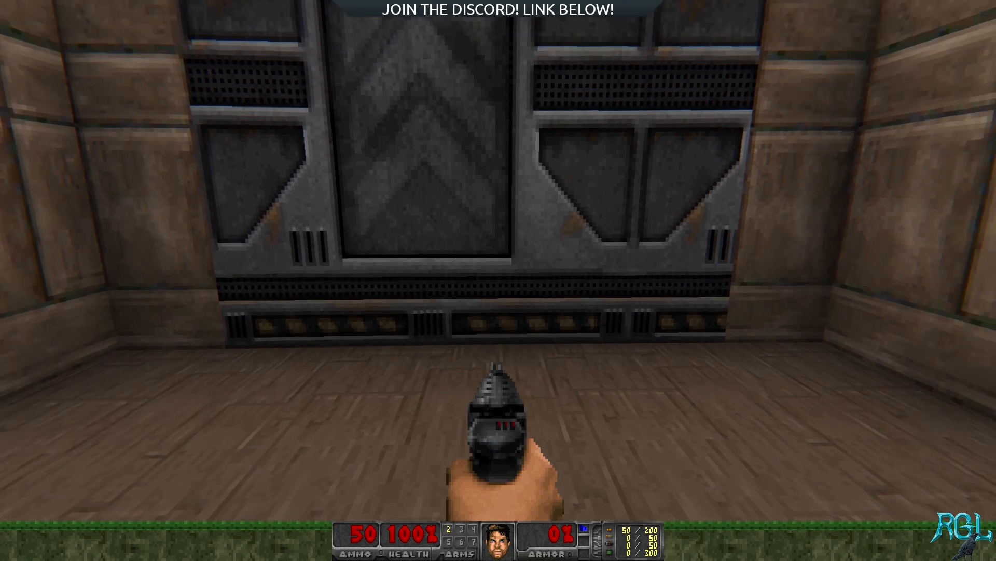
{"action": "key", "text": "w"}
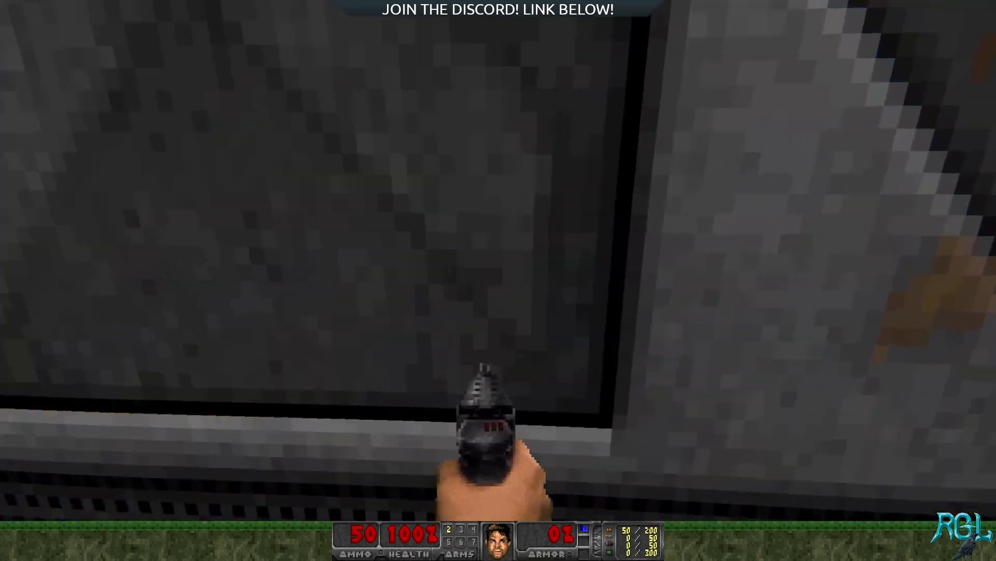